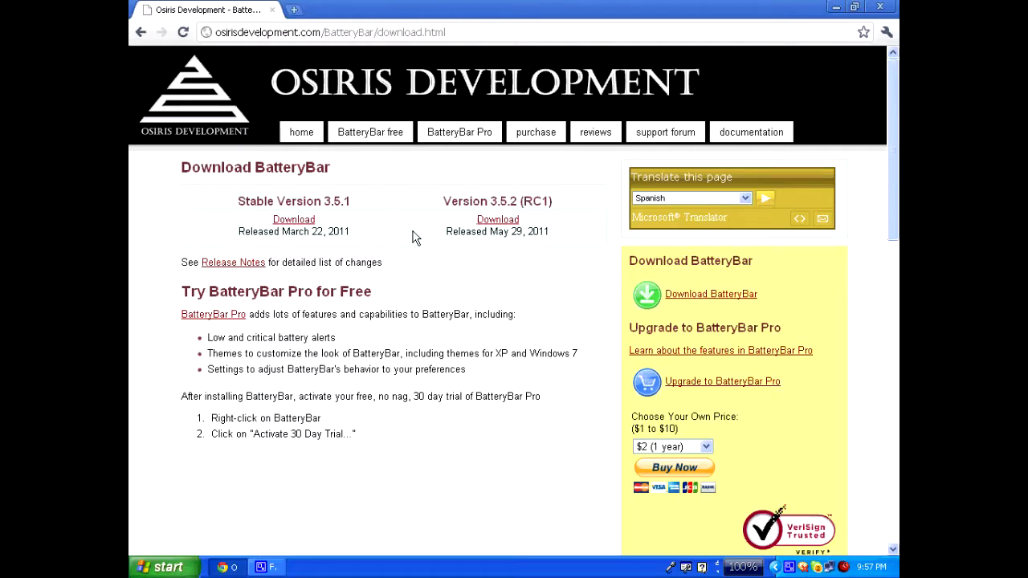
- Follow the 'BatteryBar free' navigation link to the Osiris Development BatteryBar overview page
click(370, 132)
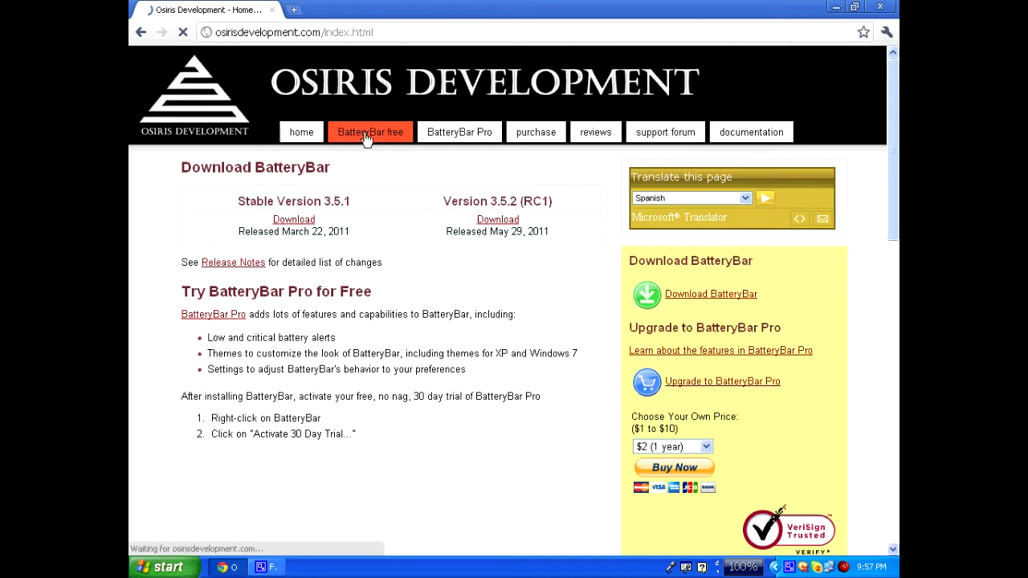
click(367, 131)
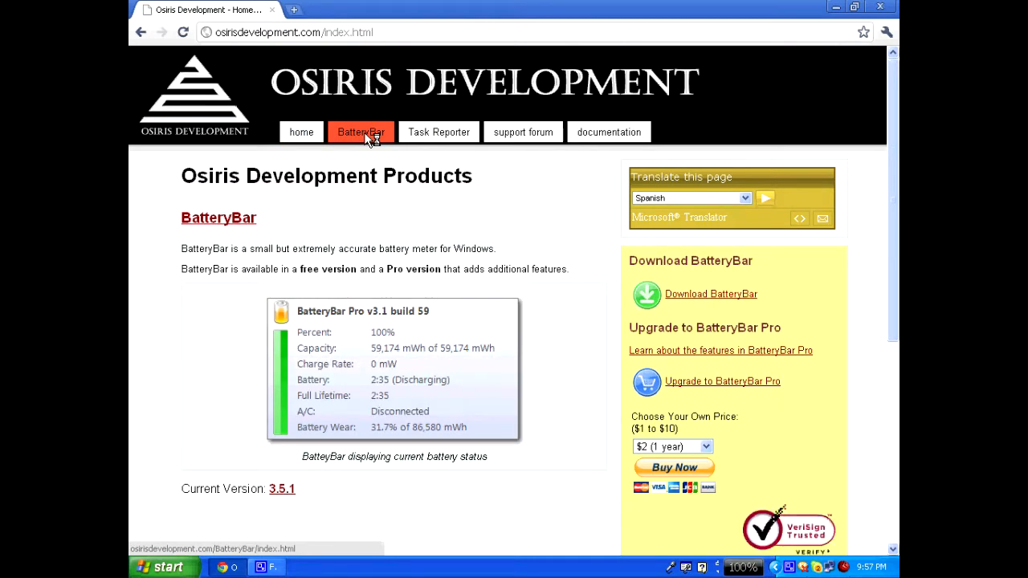
mouse_move(424, 229)
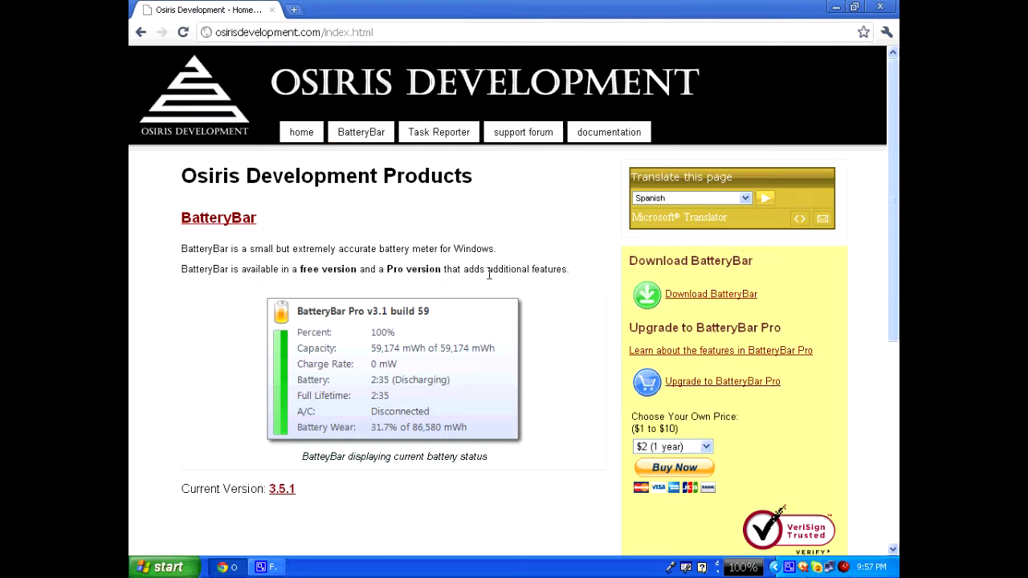
mouse_move(642, 295)
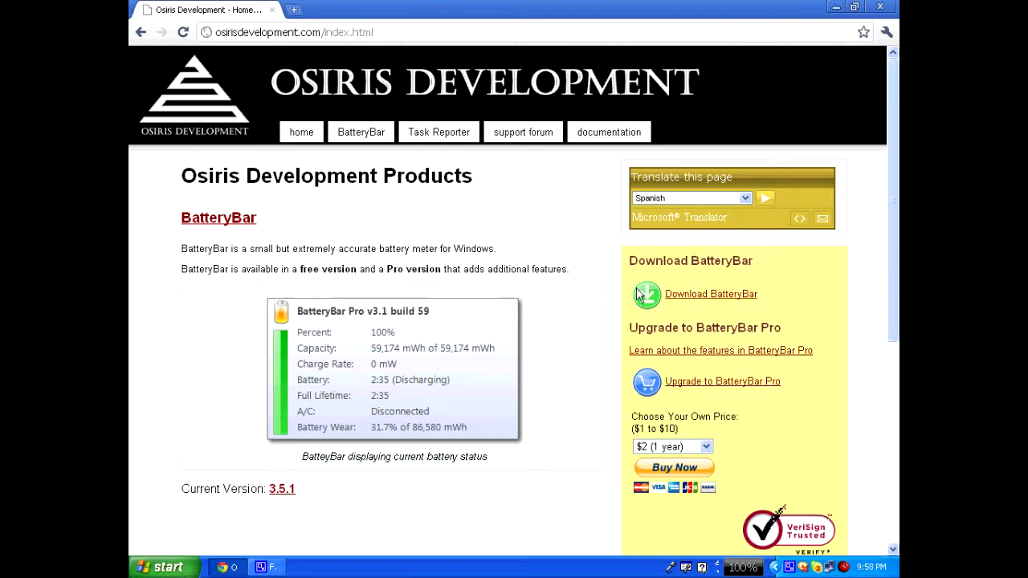
- Download the Stable Version 3.5.1 BatteryBar installer from the download page
click(711, 294)
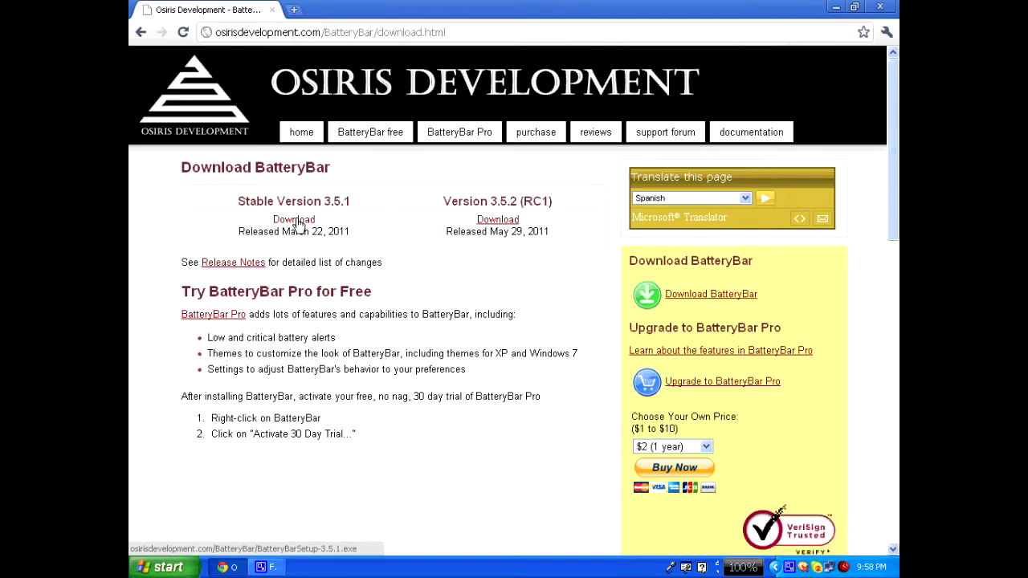
click(293, 219)
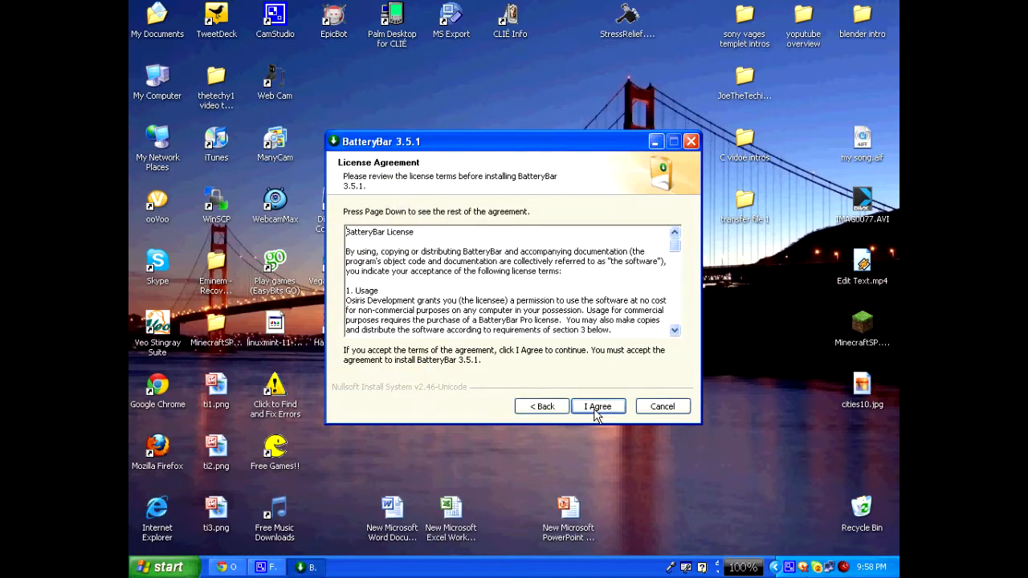
- Accept the license and install BatteryBar into the default C:\Program Files\BatteryBar folder
click(599, 406)
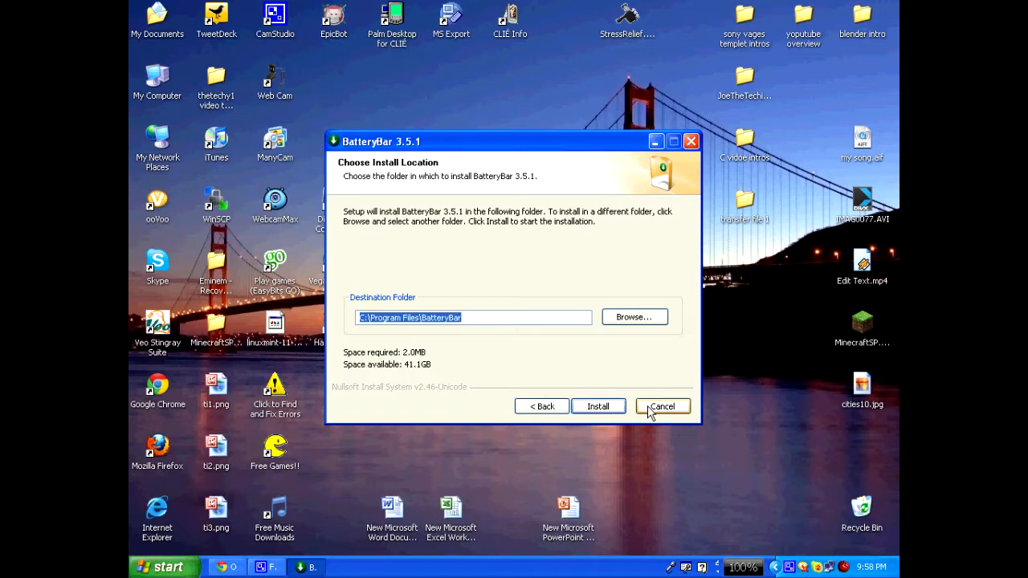
click(662, 406)
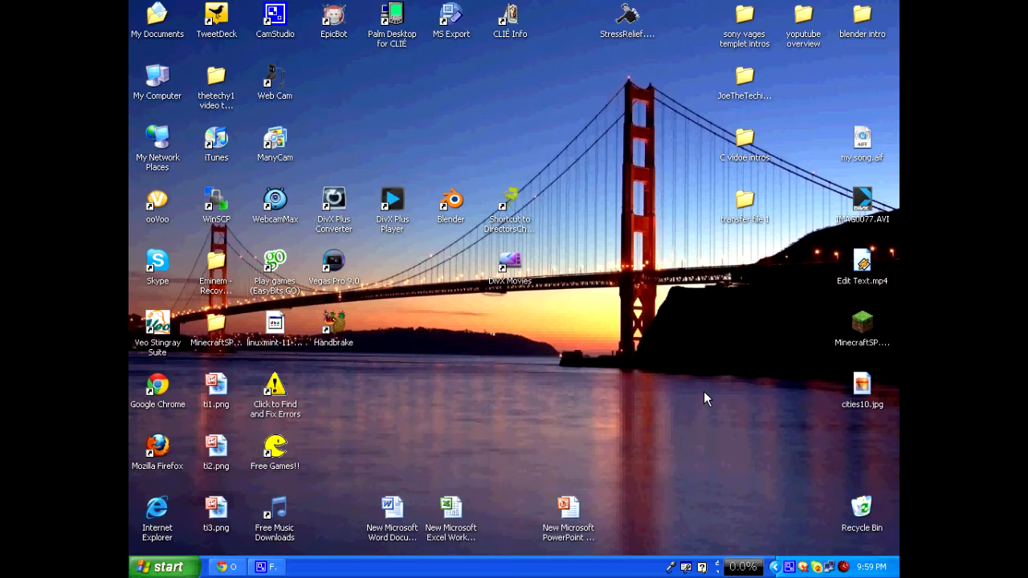
- Open the taskbar BatteryBar meter's popup showing charging status, capacity and battery wear
click(747, 567)
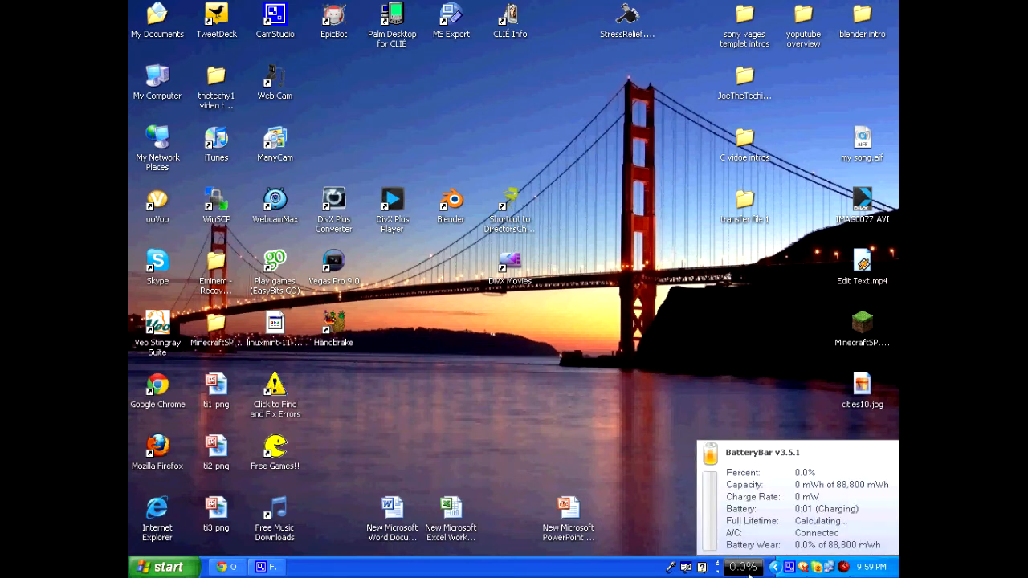